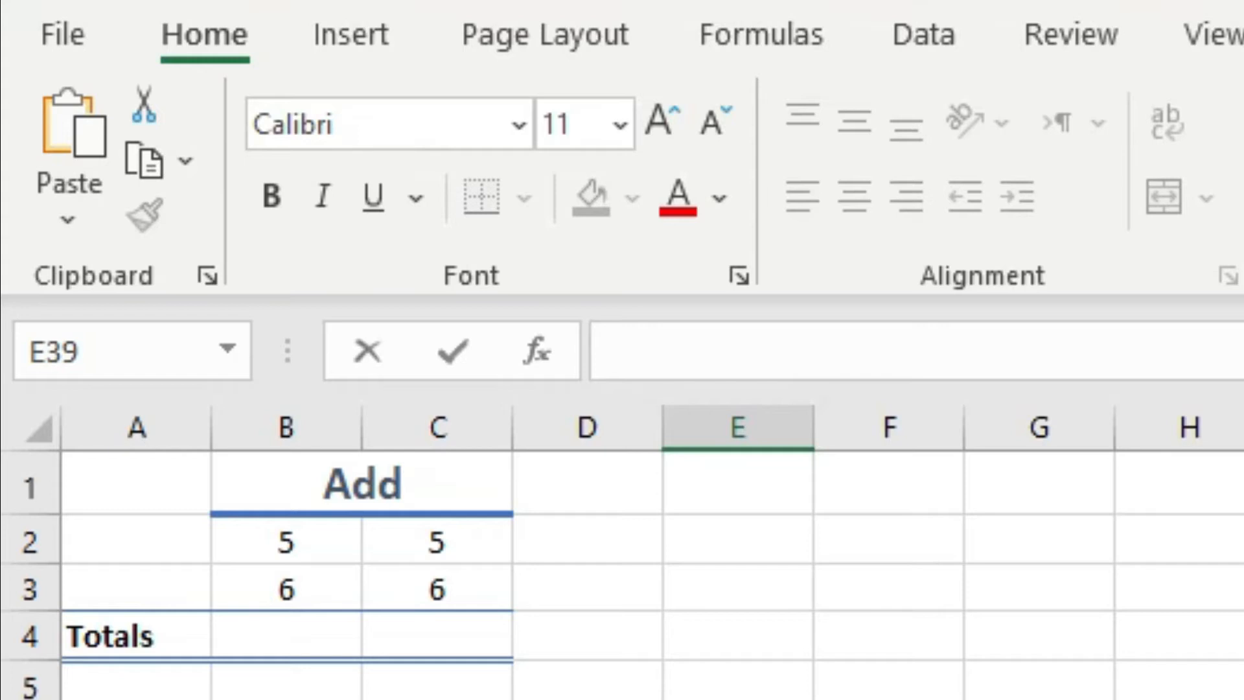
mouse_move(293, 657)
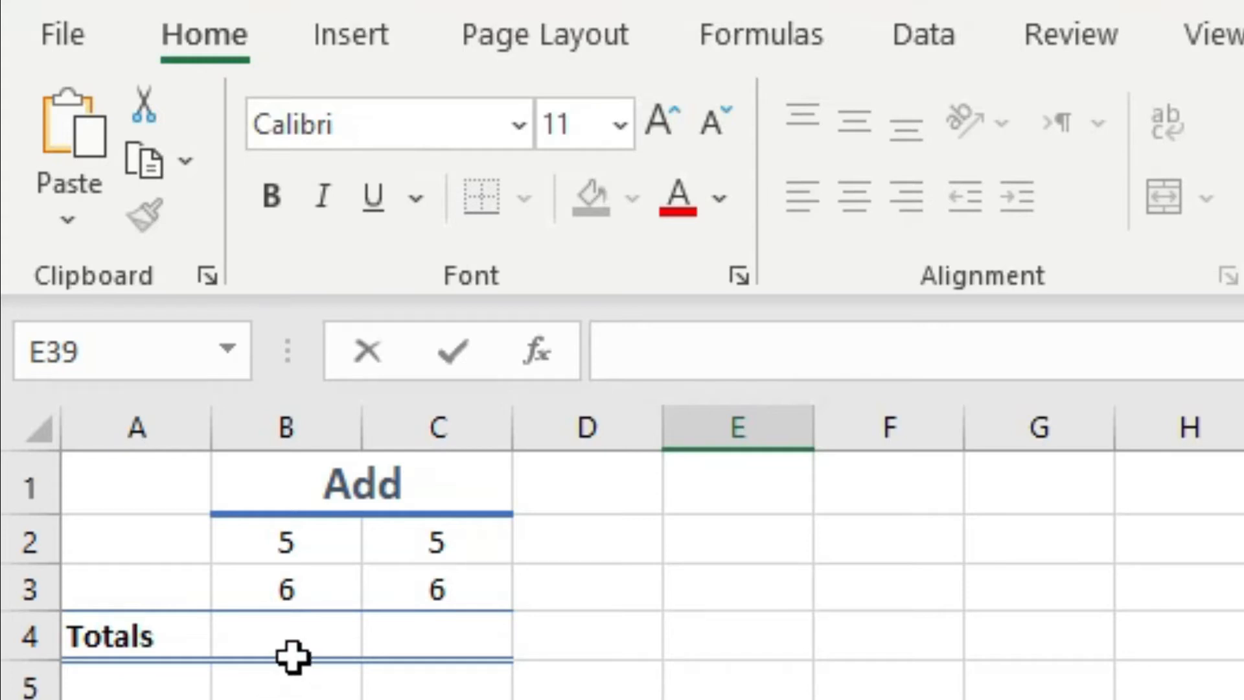
Start a formula with = in the Totals cell B4.
left_click(285, 635)
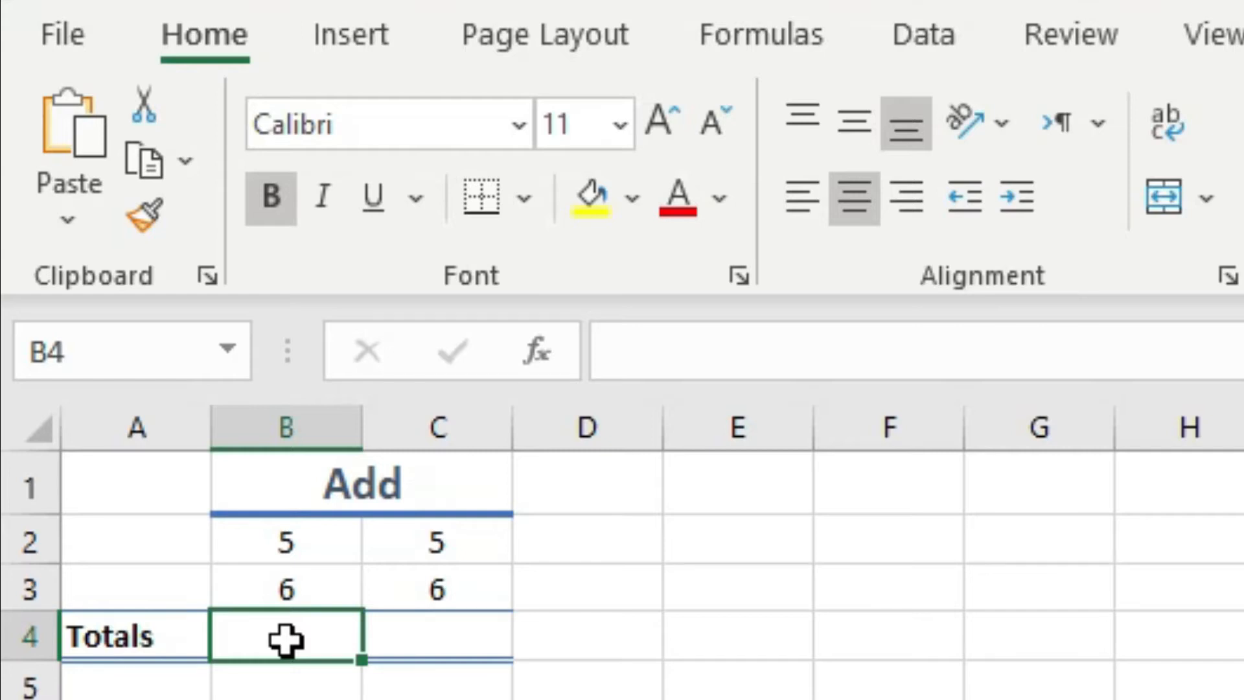
type("=")
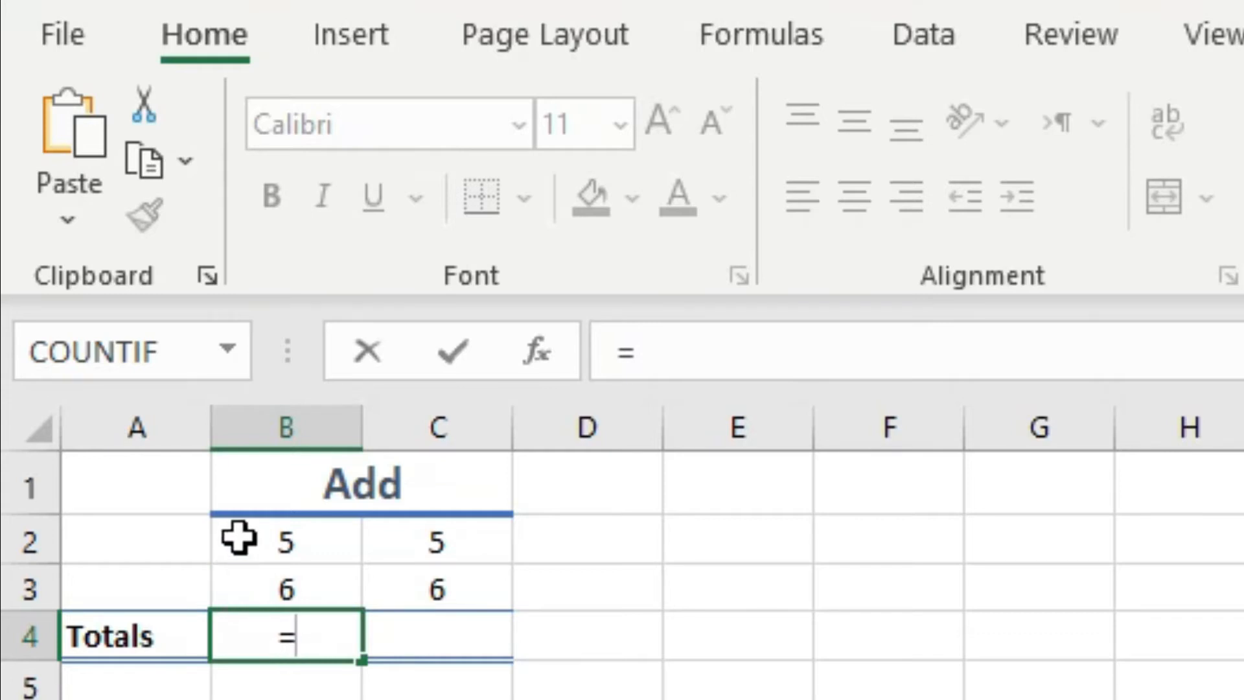
Build the formula =B2+B3 so B4 totals 11.
left_click(285, 541)
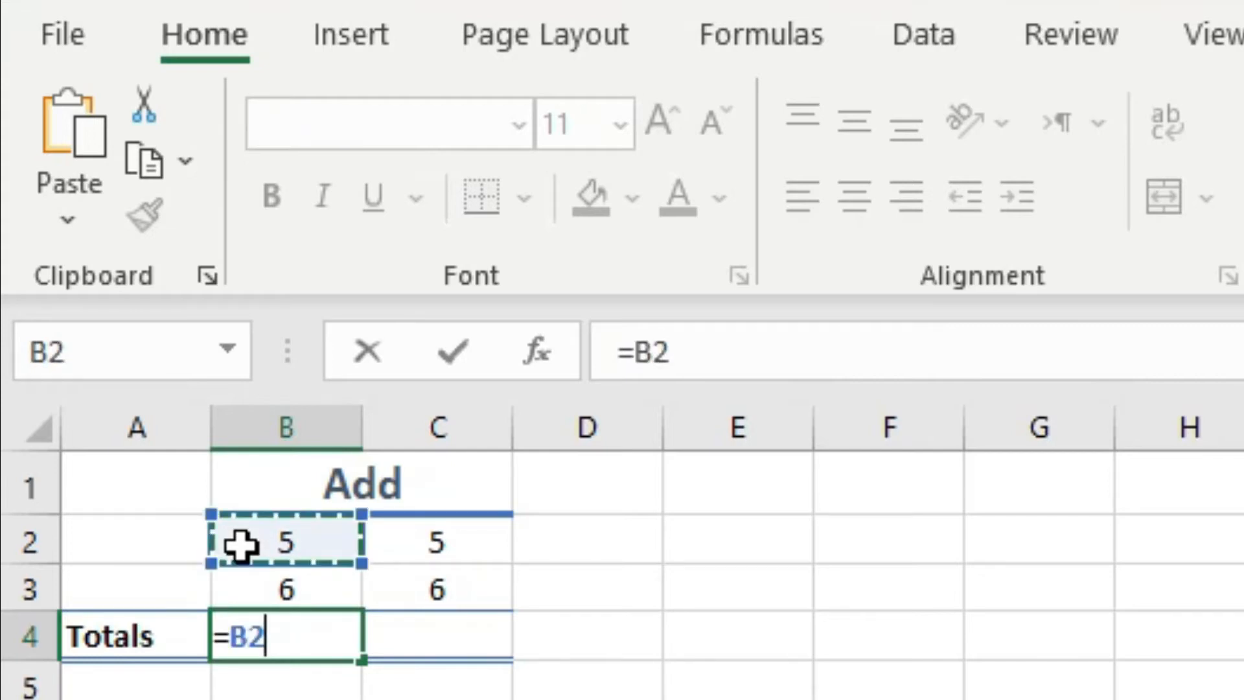
type("+")
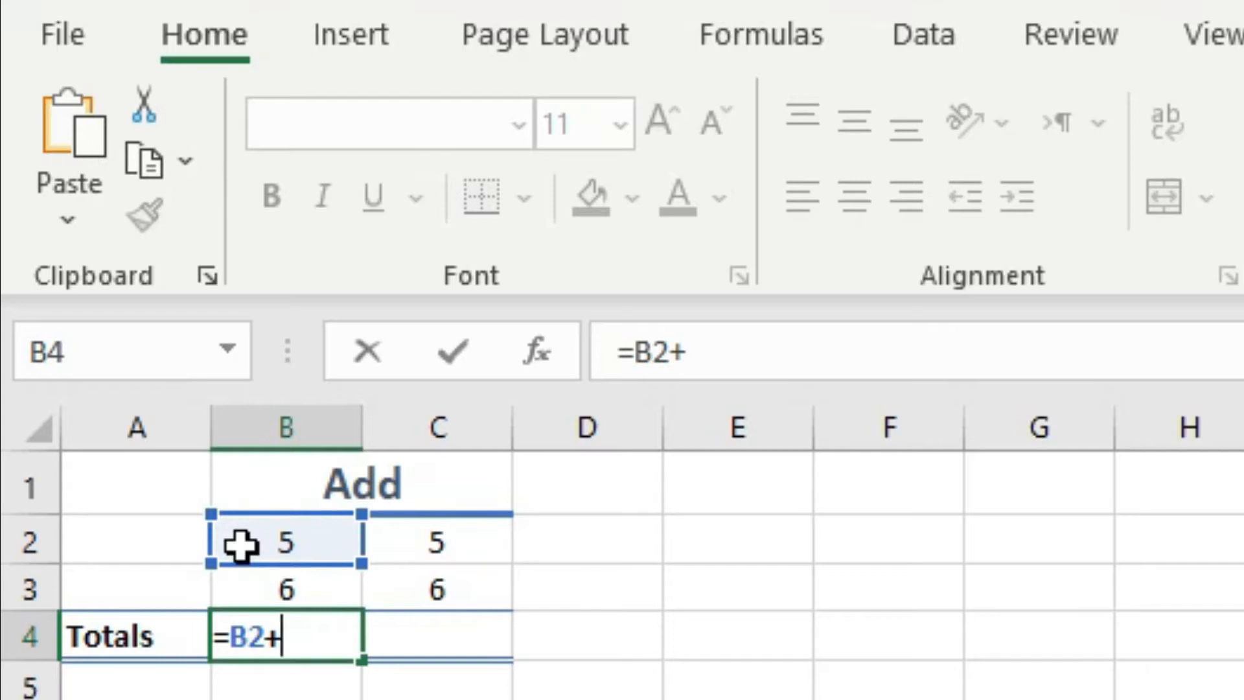
mouse_move(245, 588)
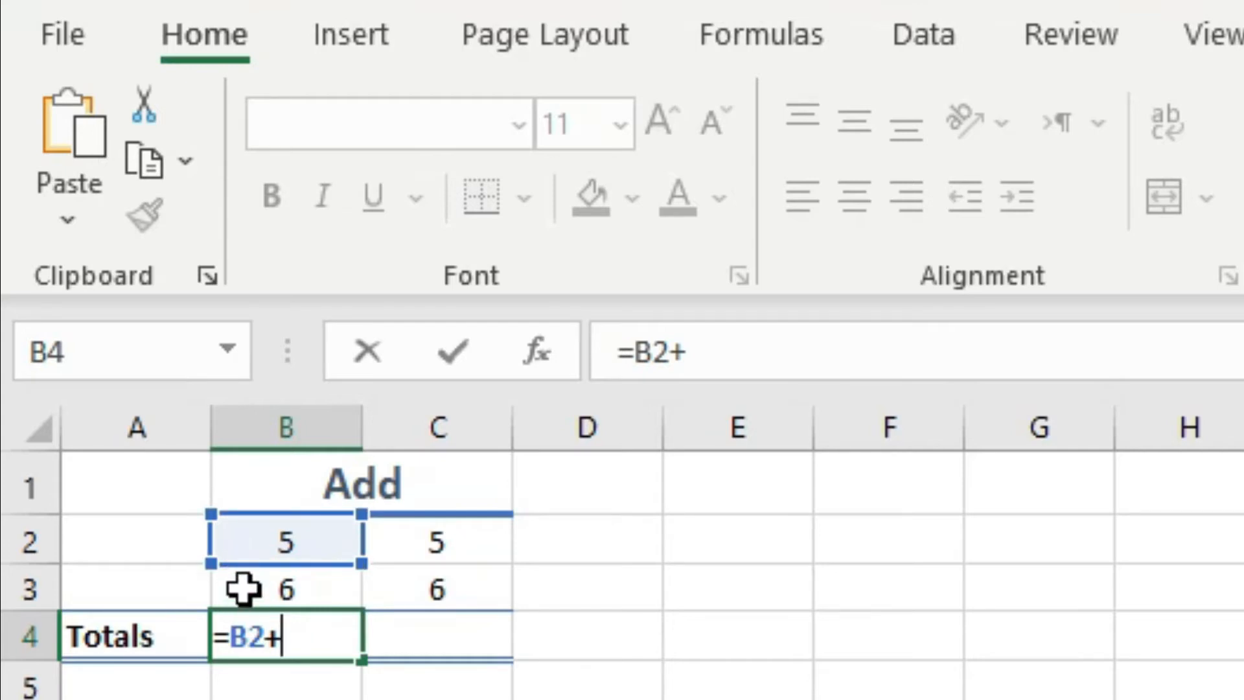
left_click(285, 588)
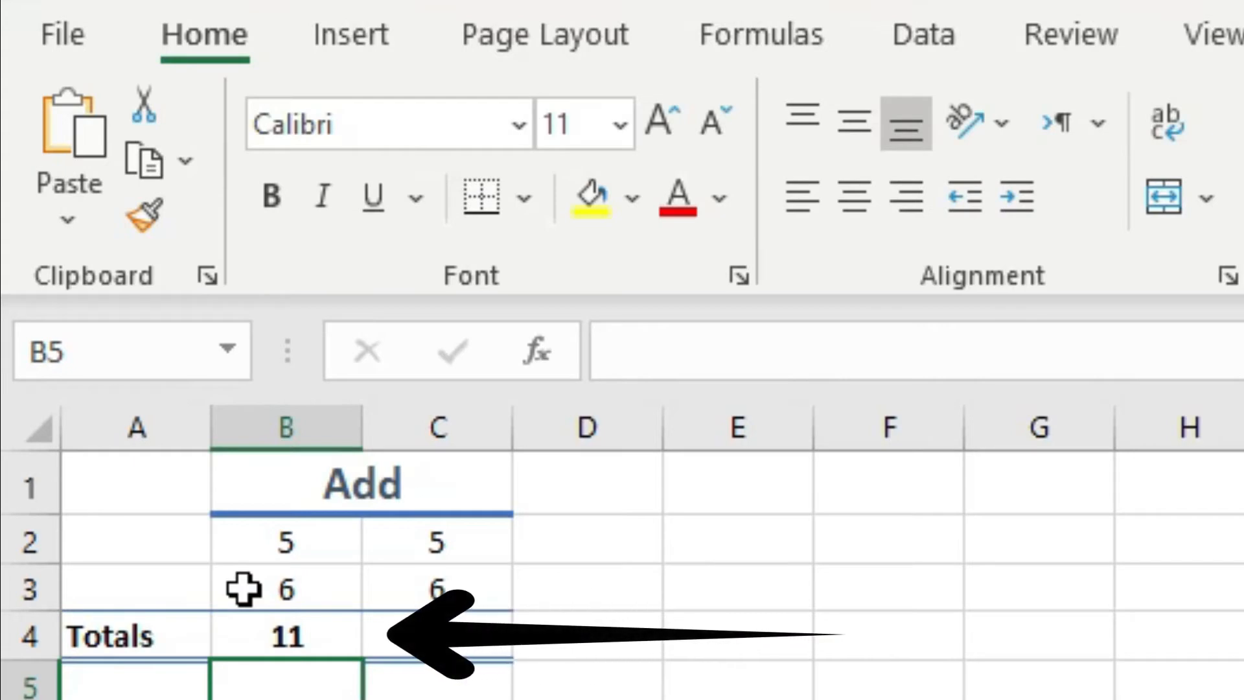
mouse_move(184, 572)
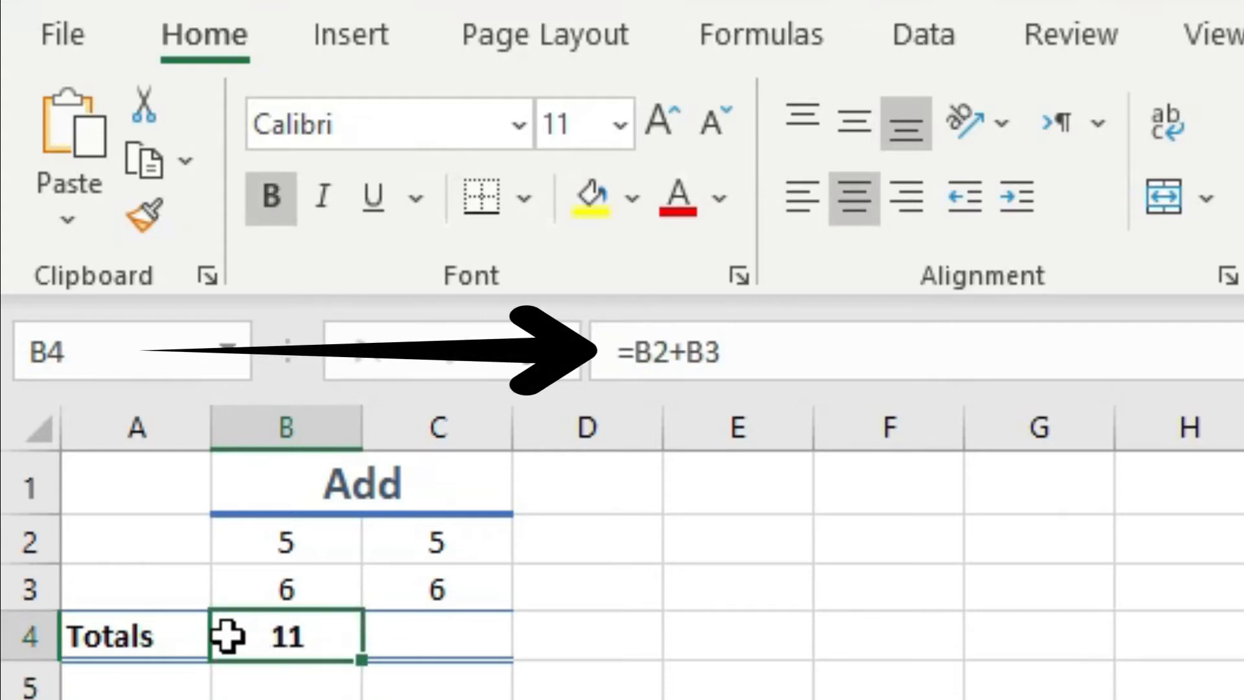
left_click(285, 635)
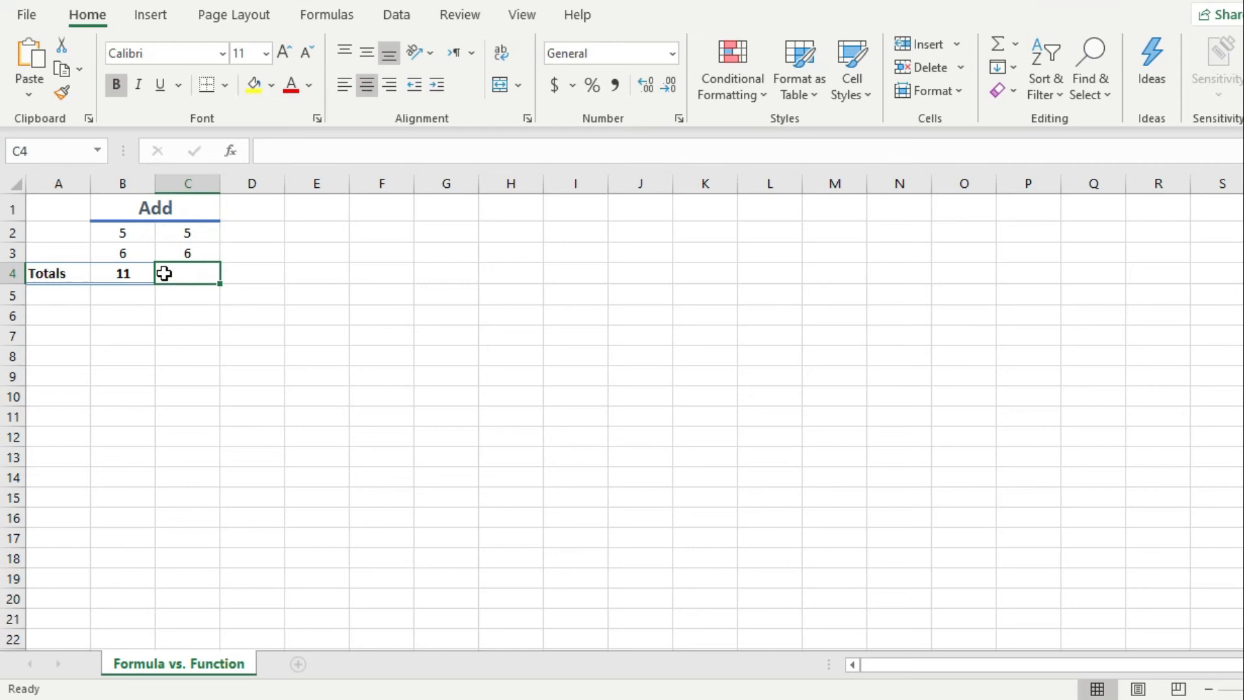
mouse_move(163, 310)
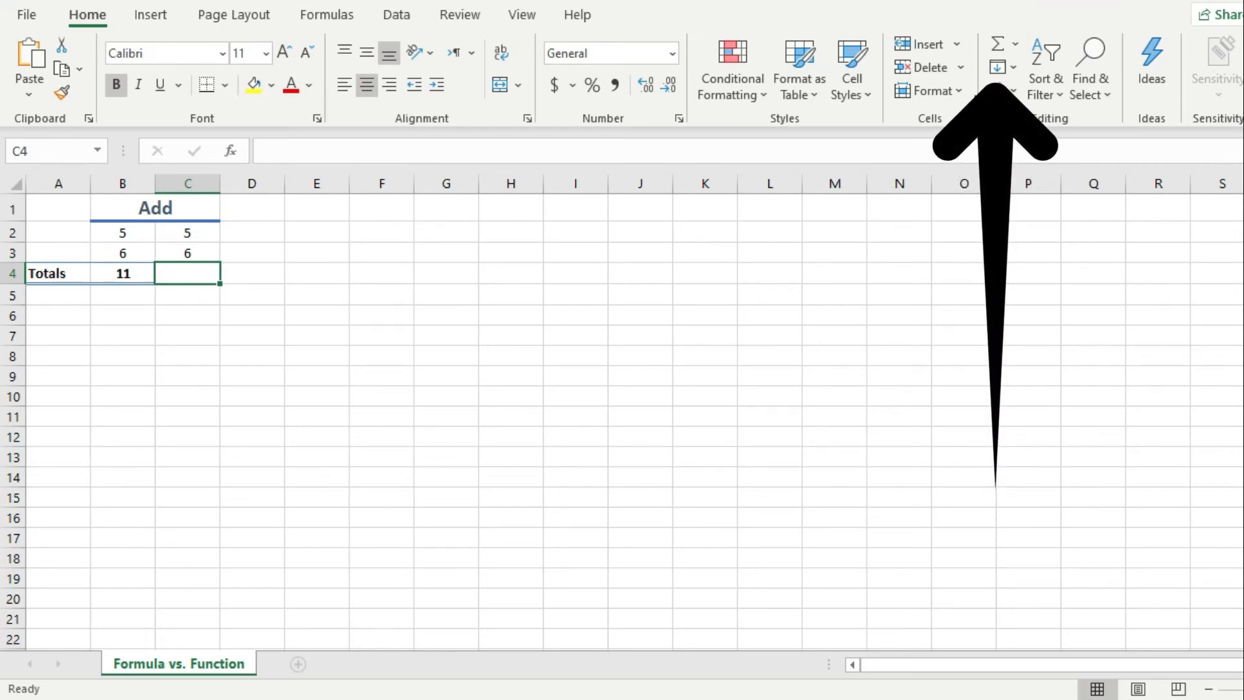
Insert an AutoSum SUM of C2:C3 into cell C4.
left_click(997, 44)
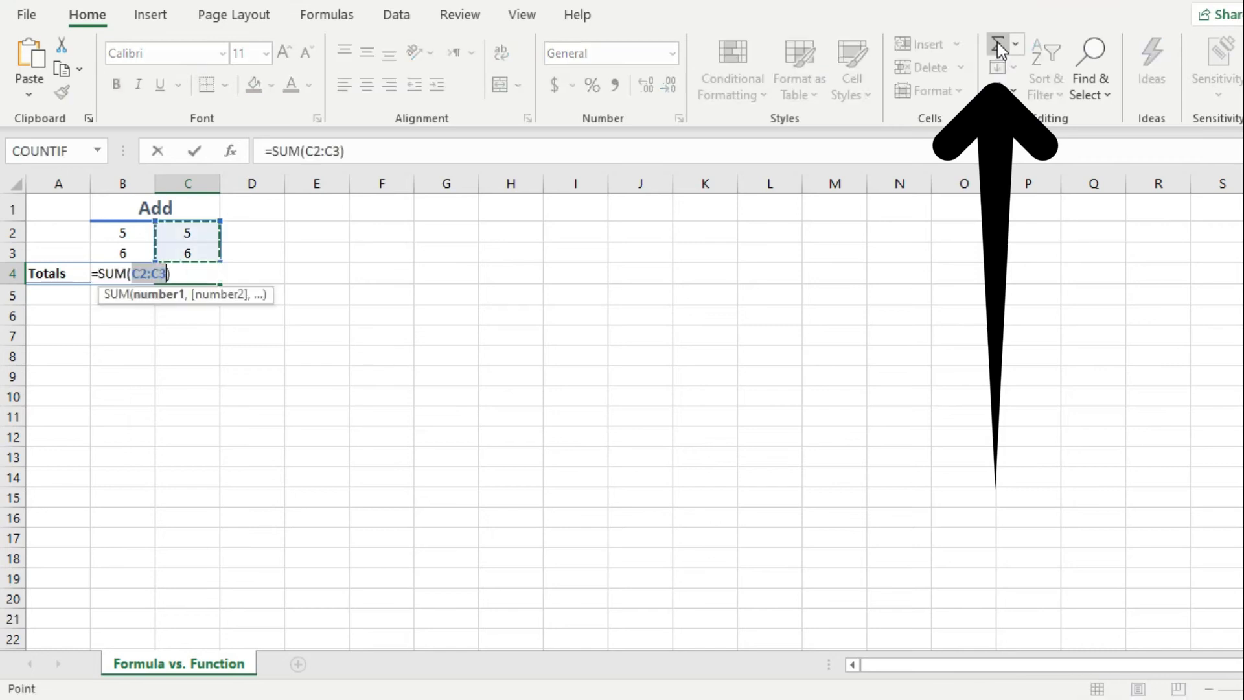